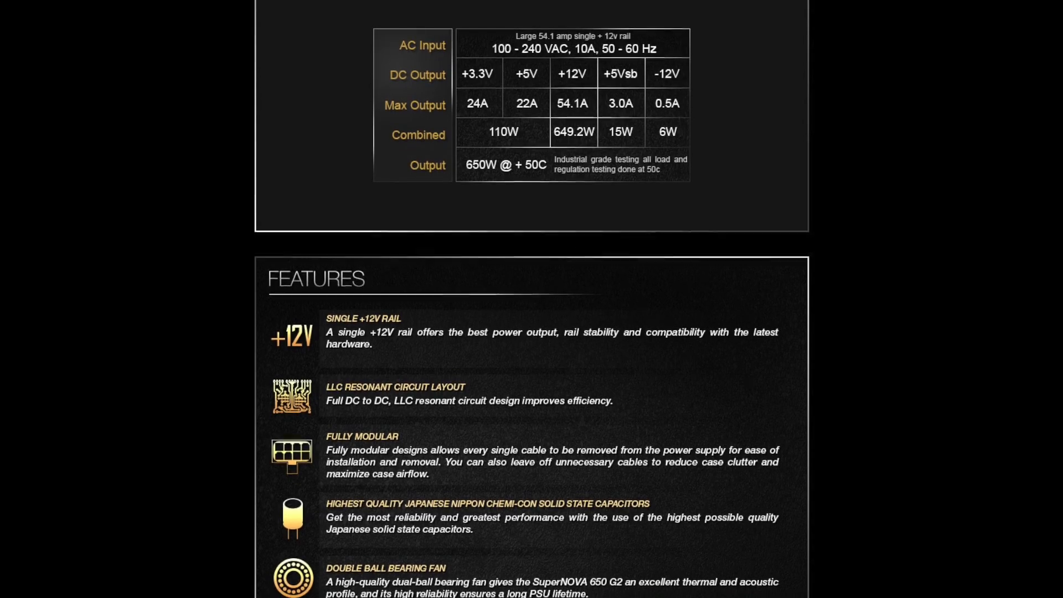
scroll("down", 3)
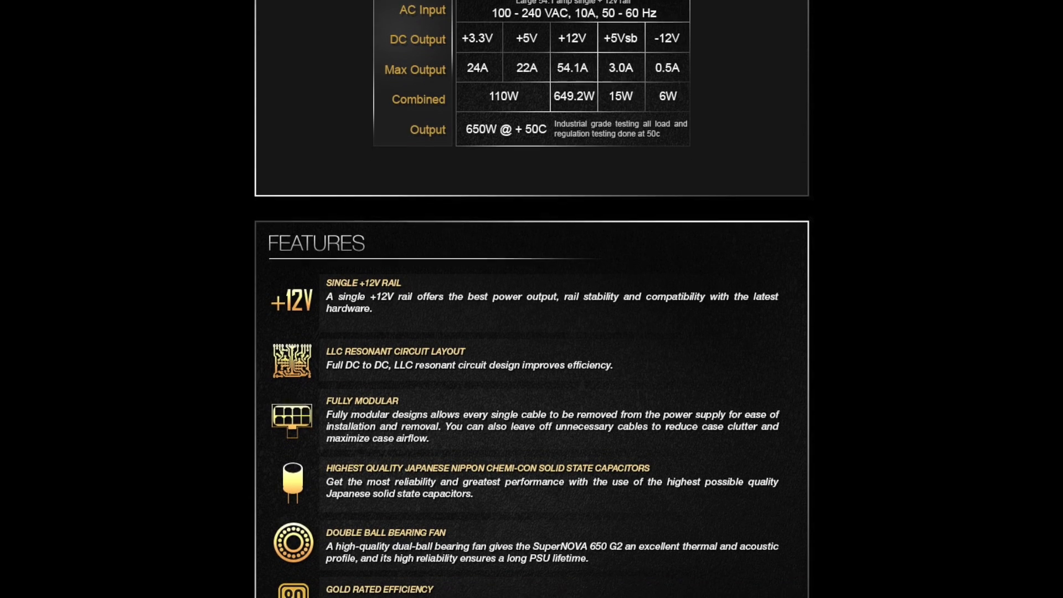
scroll("down", 3)
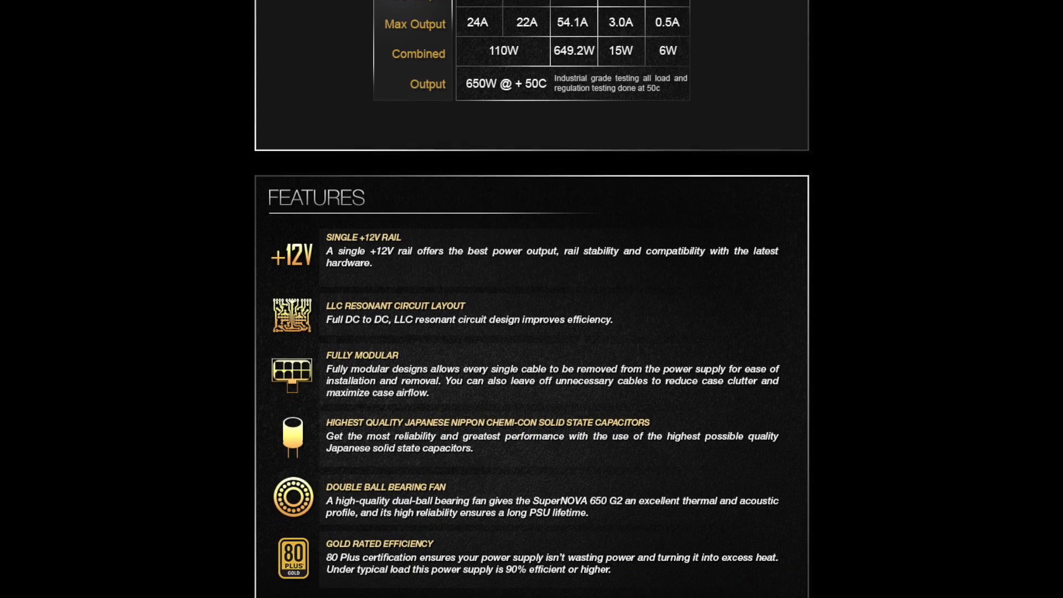
scroll("down", 3)
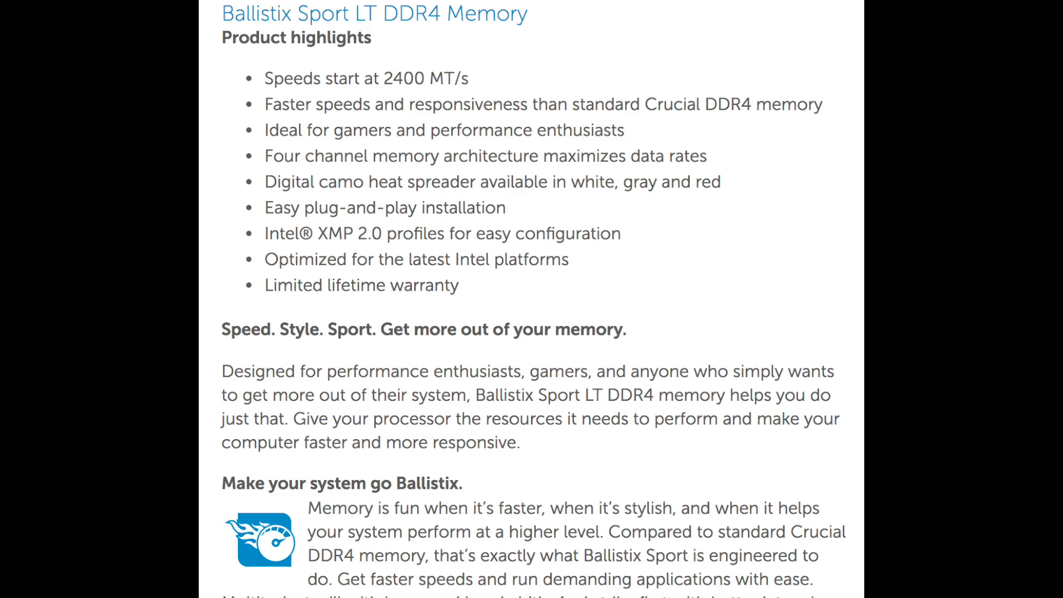
scroll("down", 3)
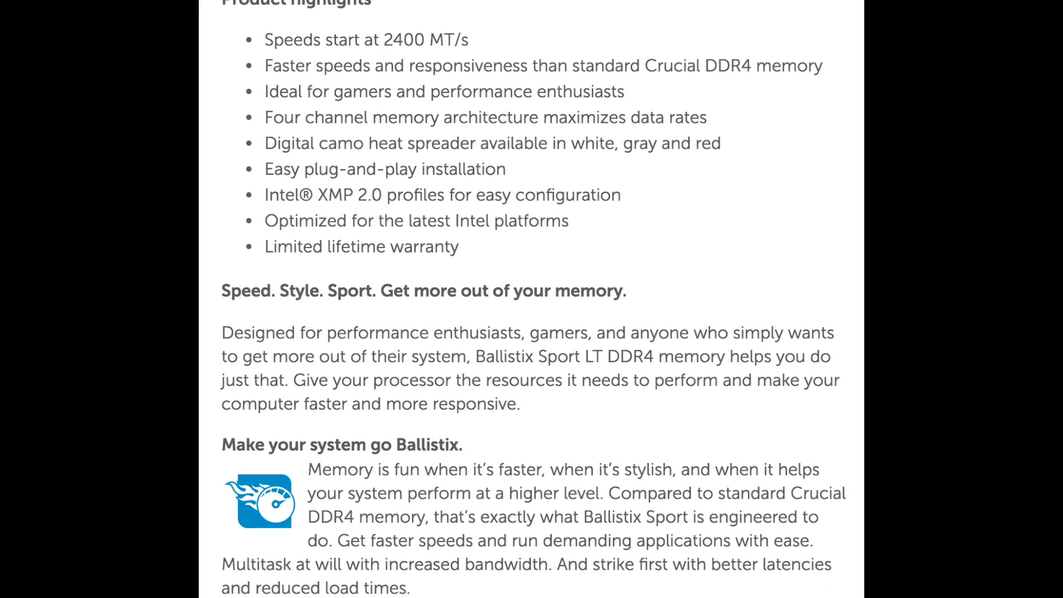
scroll("down", 3)
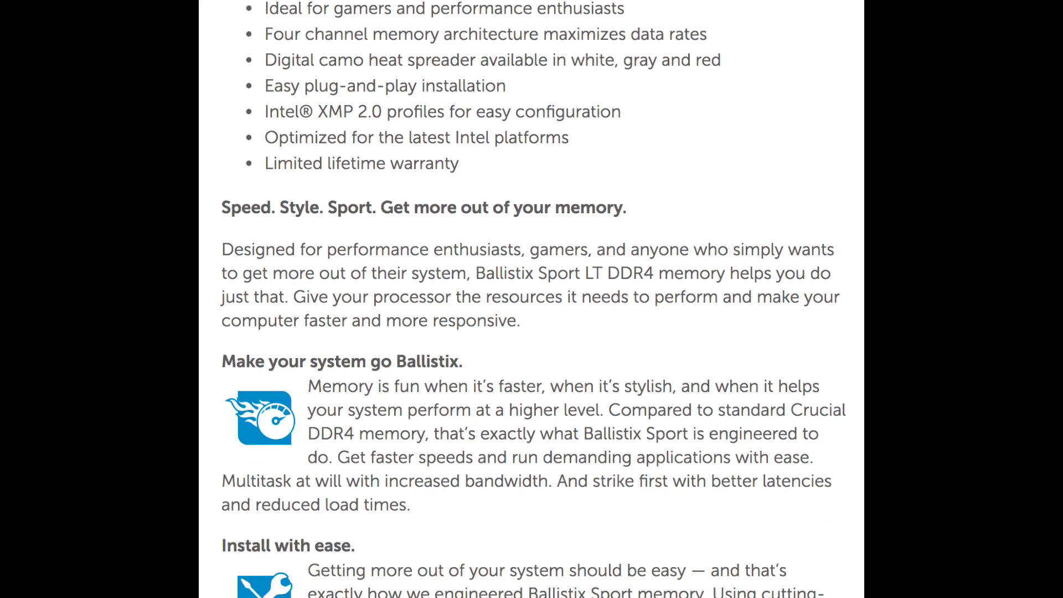